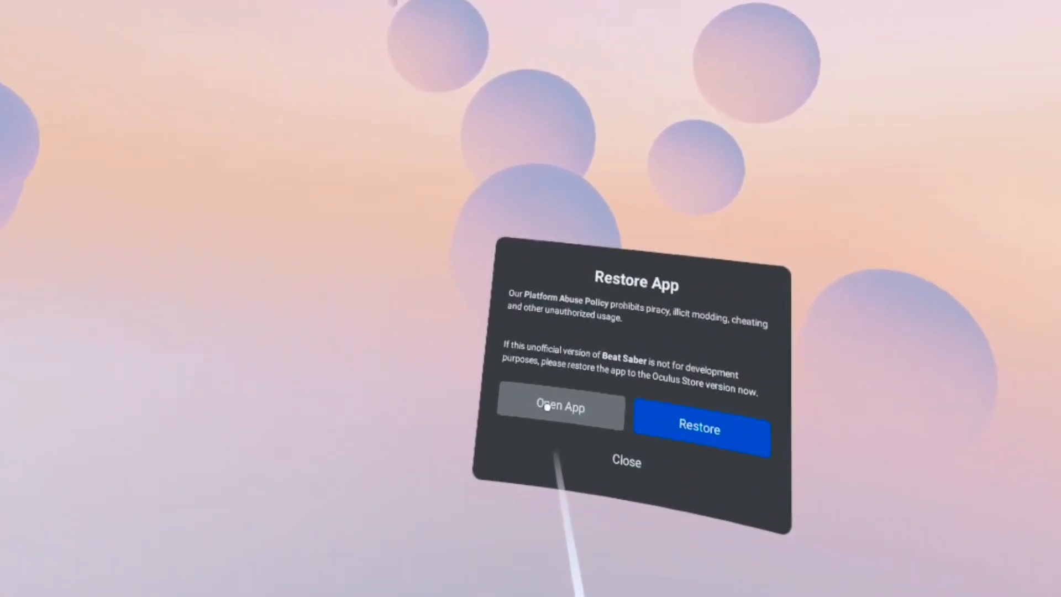
Choose Open App at the Restore App warning to launch modded Beat Saber
left_click(560, 407)
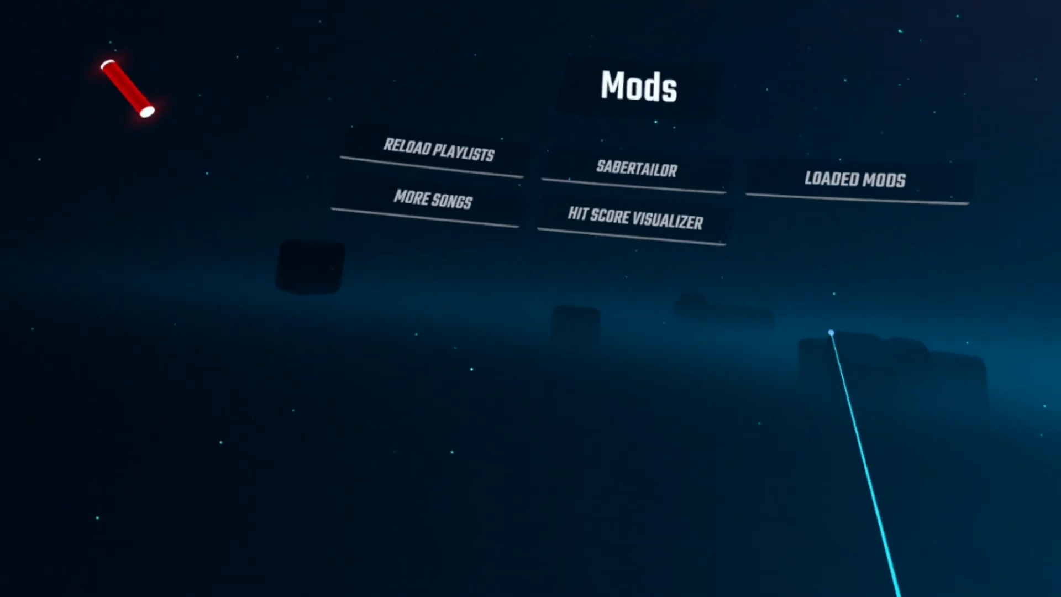